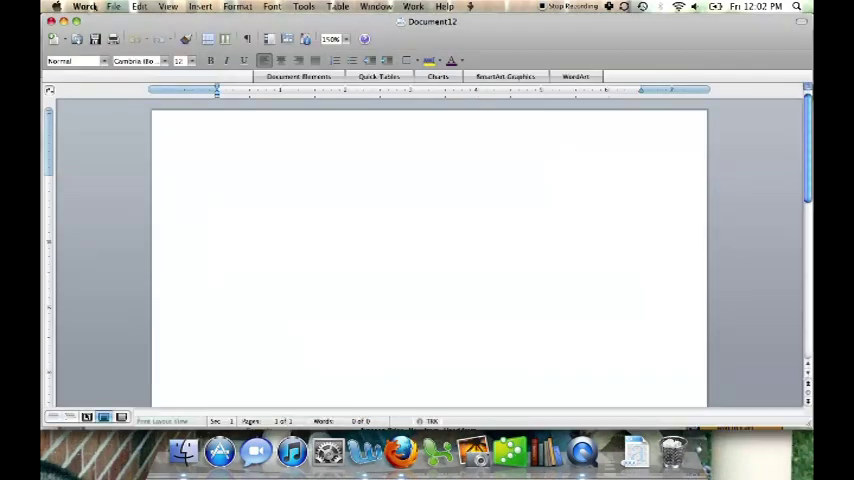
Save the blank document via Save As as a Word Template (.dotx) named My Book on the Desktop
{"action": "left_click", "coordinate": [112, 8]}
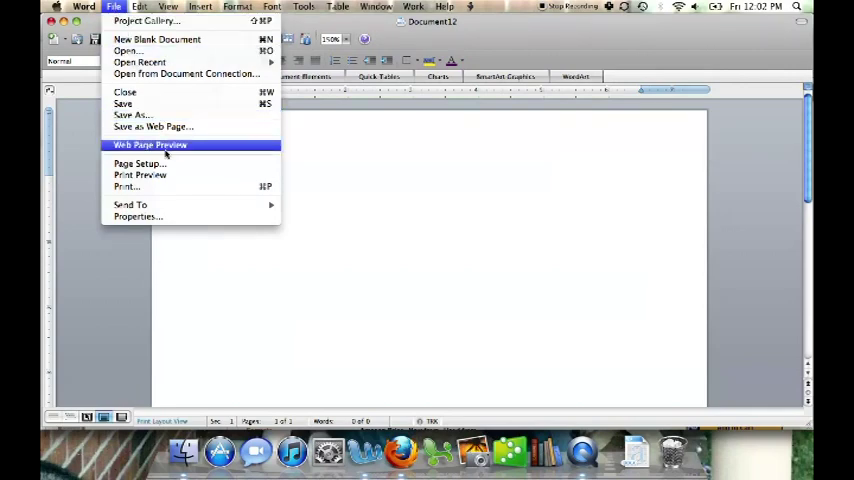
{"action": "left_click", "coordinate": [132, 114]}
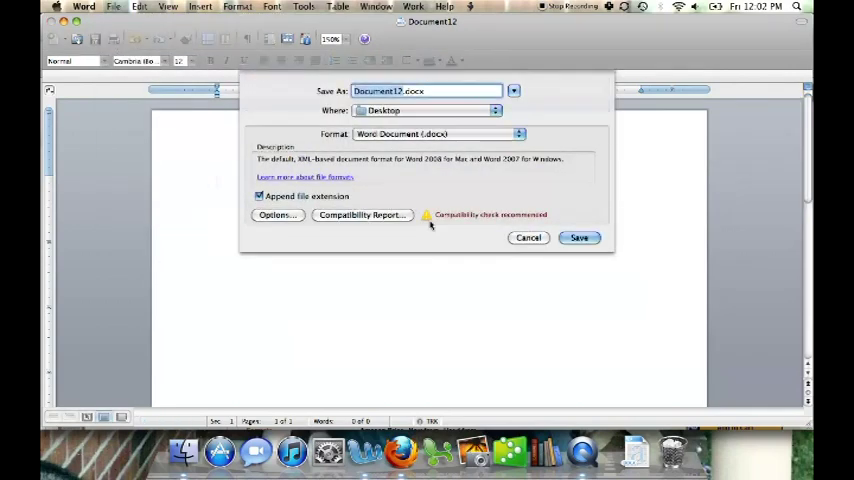
{"action": "left_click", "coordinate": [436, 134]}
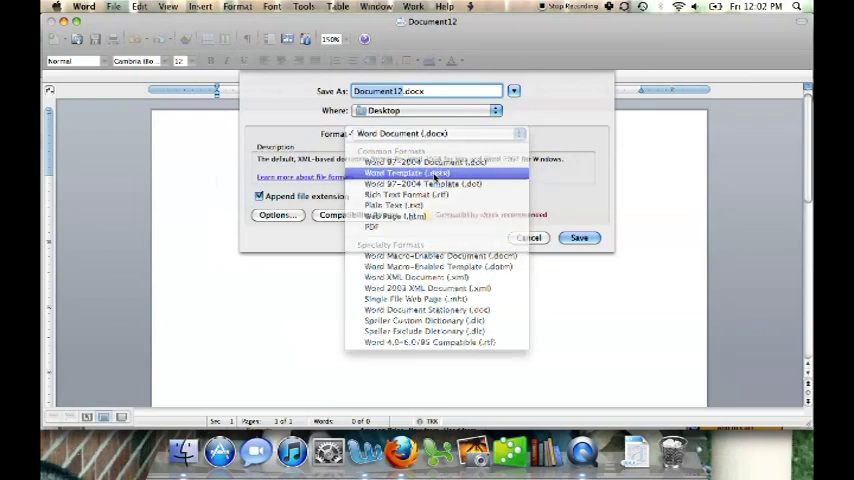
{"action": "left_click", "coordinate": [408, 172]}
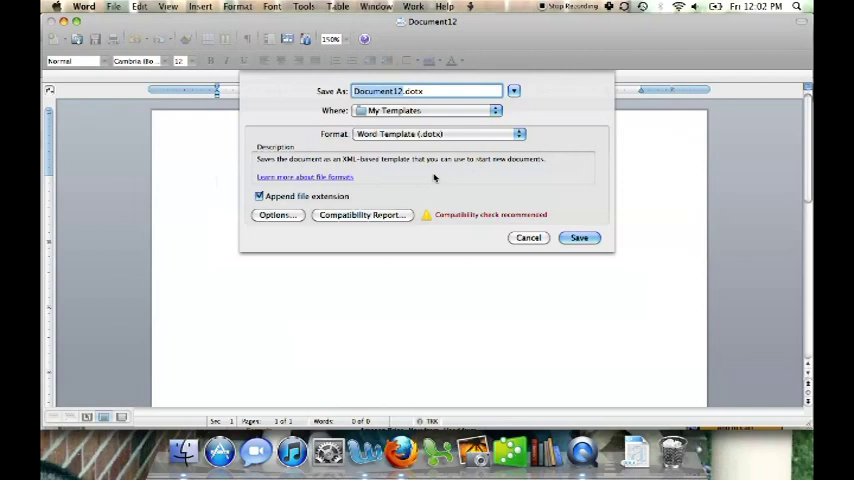
{"action": "type", "text": "My Book.dotx"}
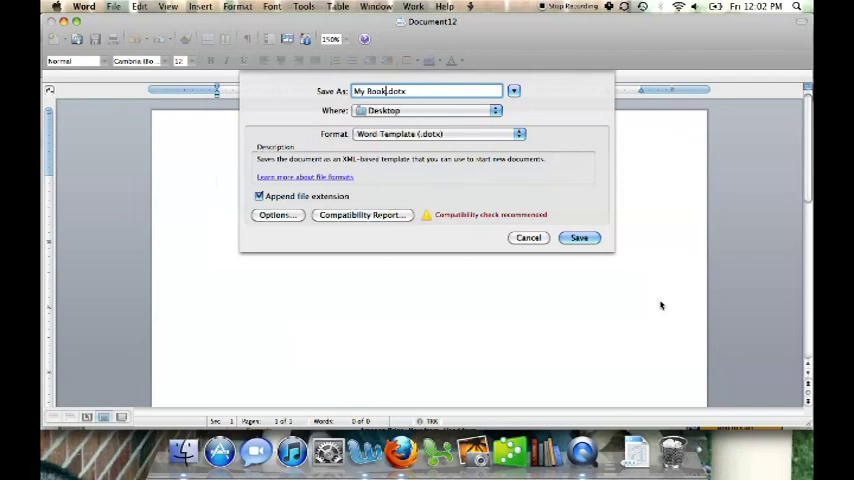
{"action": "left_click", "coordinate": [580, 236]}
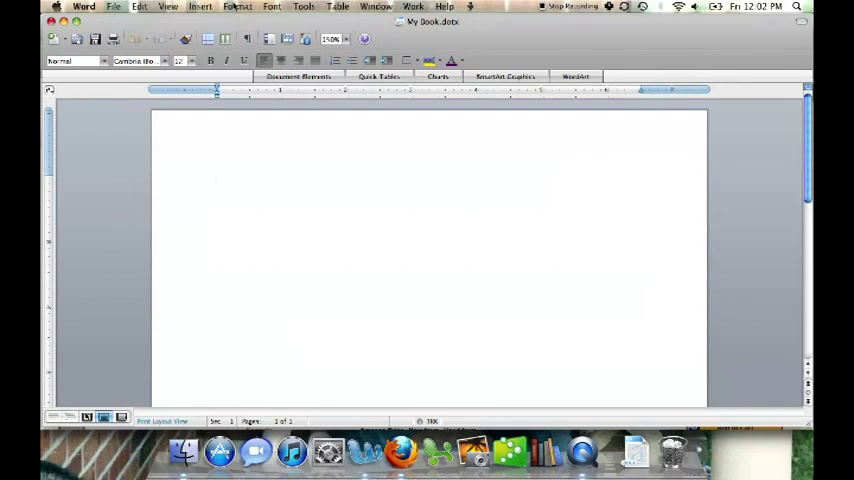
Create a new style from Format > Style, name it, and keep Paragraph as its type based on Heading 1
{"action": "left_click", "coordinate": [236, 8]}
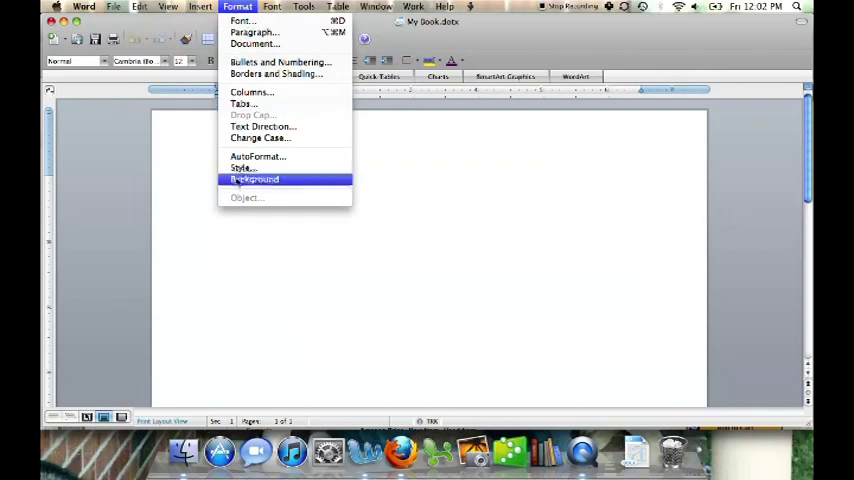
{"action": "left_click", "coordinate": [242, 168]}
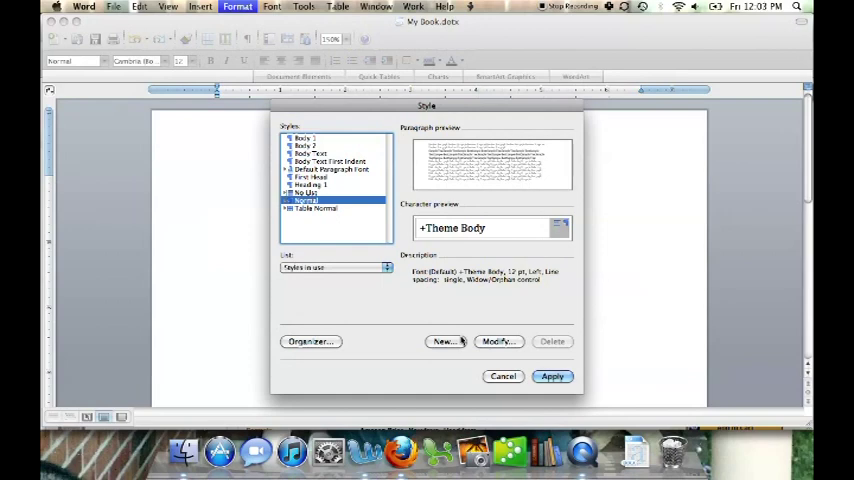
{"action": "left_click", "coordinate": [444, 340]}
{"action": "type", "text": "Hed"}
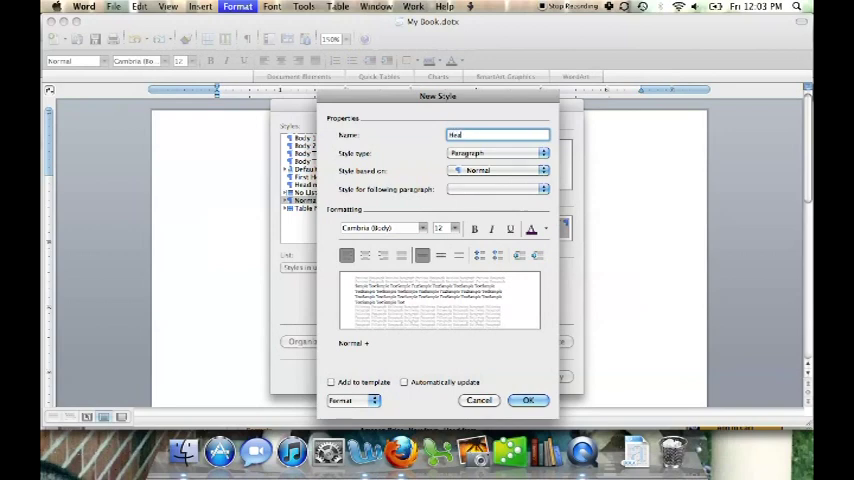
{"action": "type", "text": "1A"}
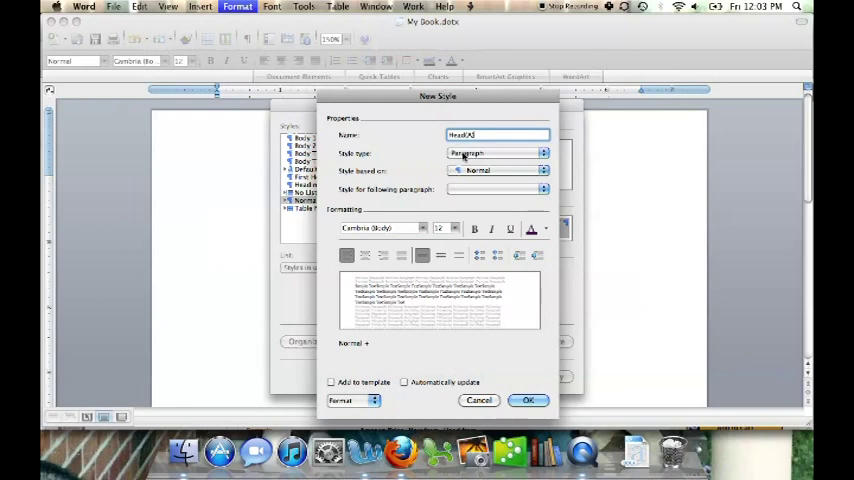
{"action": "left_click", "coordinate": [496, 152]}
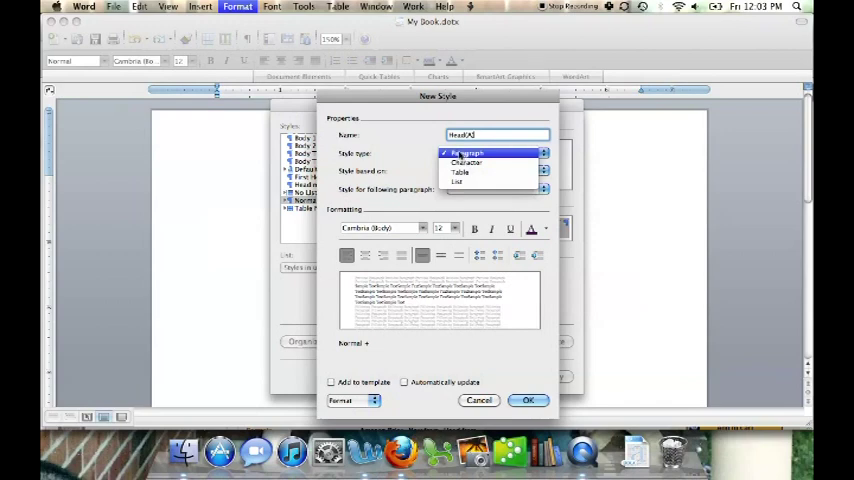
{"action": "left_click", "coordinate": [468, 152]}
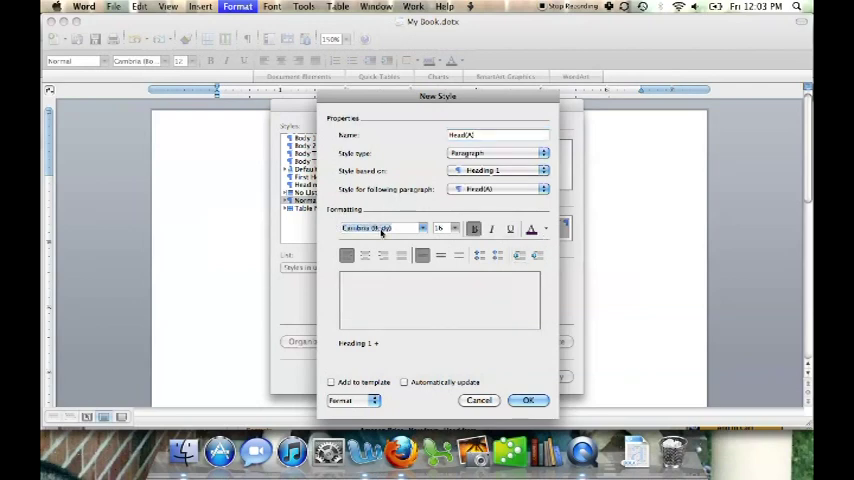
Choose American Typewriter as the heading style's font in the New Style dialog
{"action": "left_click", "coordinate": [376, 228]}
{"action": "type", "text": "Arno"}
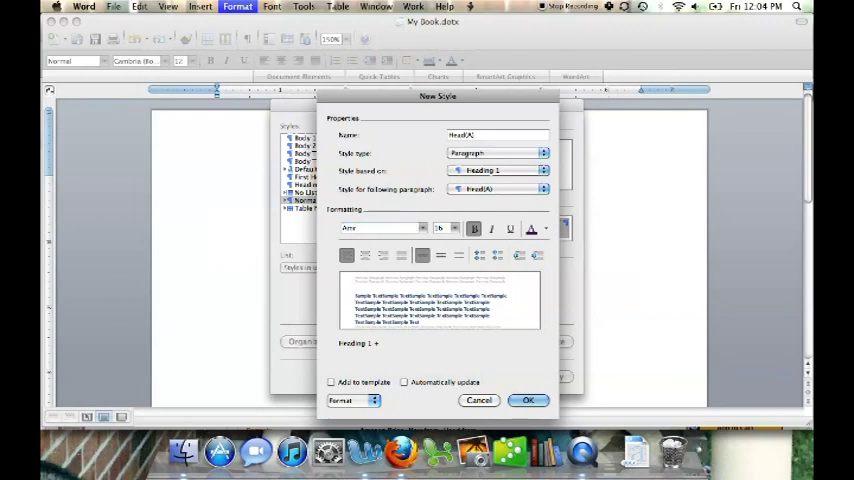
{"action": "left_click", "coordinate": [382, 228]}
{"action": "type", "text": "merican Typewriter"}
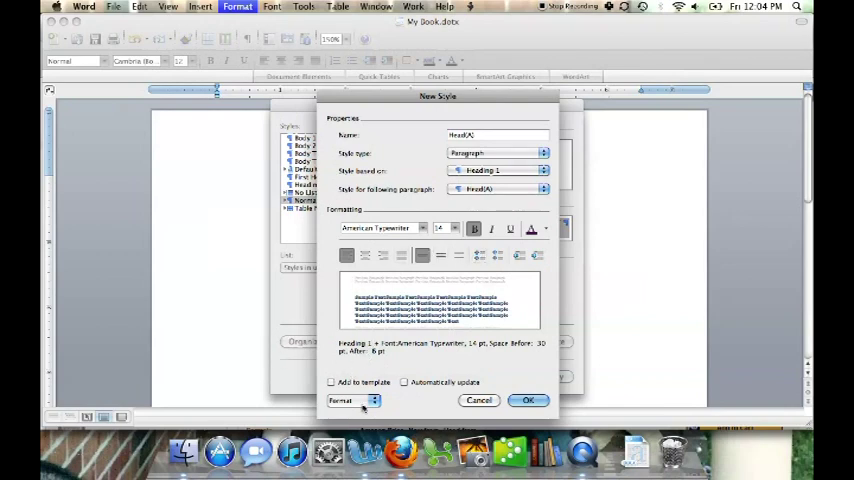
{"action": "left_click", "coordinate": [350, 400]}
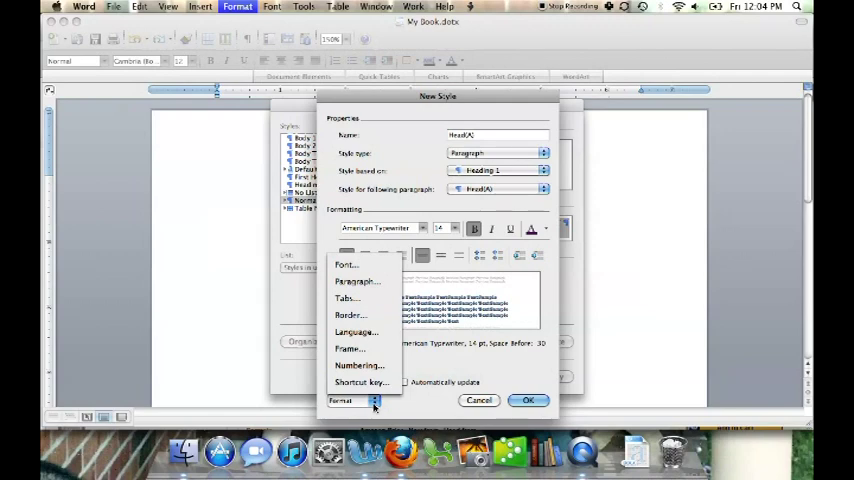
Make the HeadA style all capitals in its font settings, add it to the template and confirm it
{"action": "left_click", "coordinate": [346, 264]}
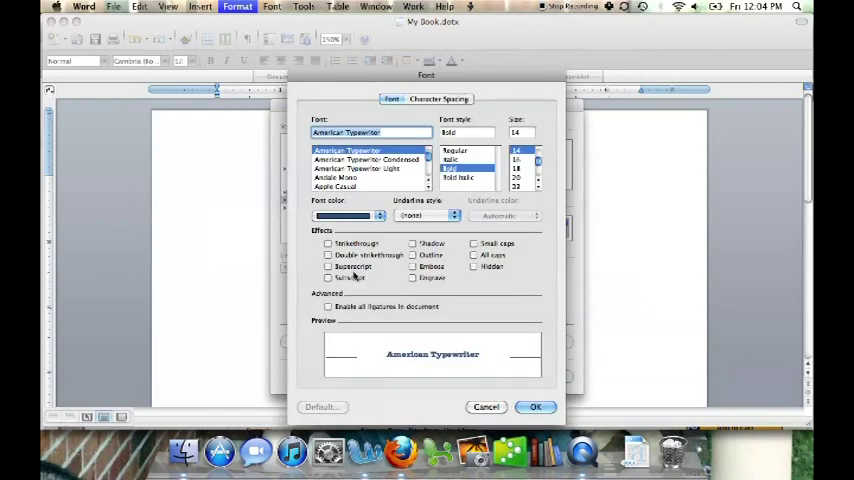
{"action": "left_click", "coordinate": [380, 216]}
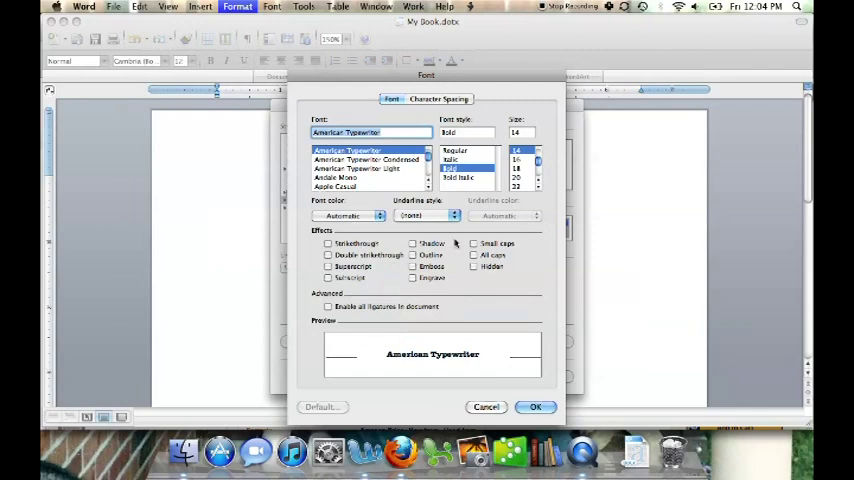
{"action": "left_click", "coordinate": [472, 256]}
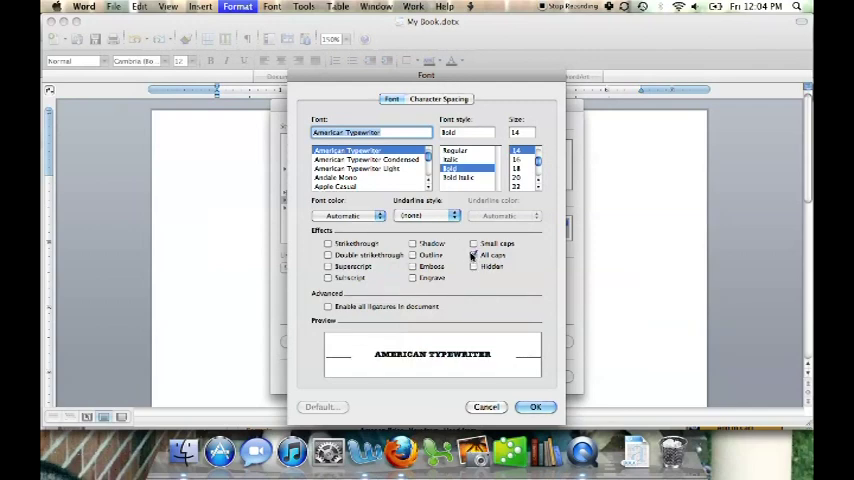
{"action": "left_click", "coordinate": [472, 256]}
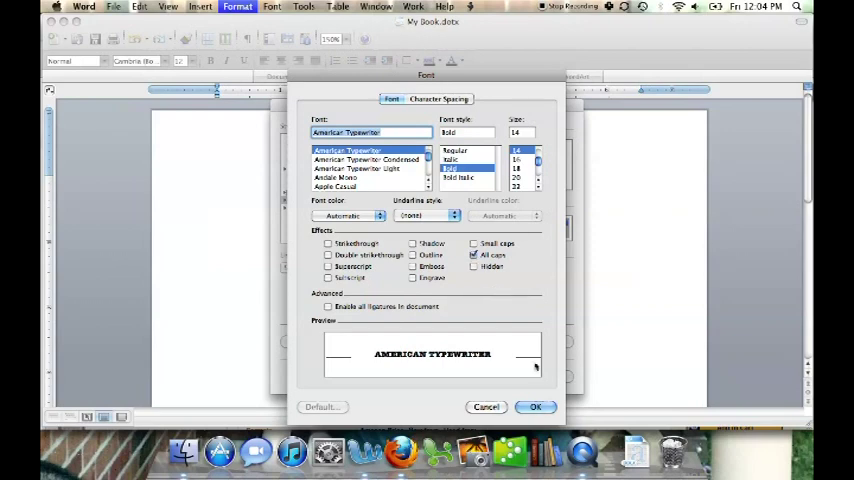
{"action": "left_click", "coordinate": [536, 408]}
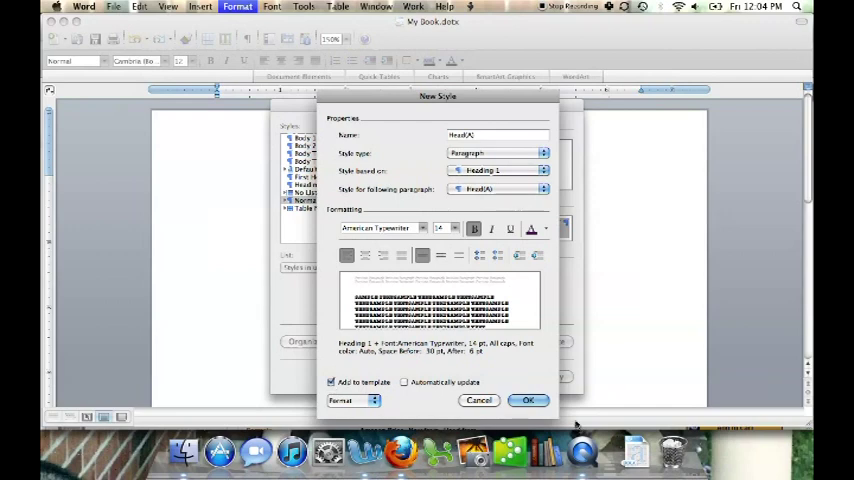
{"action": "left_click", "coordinate": [528, 400]}
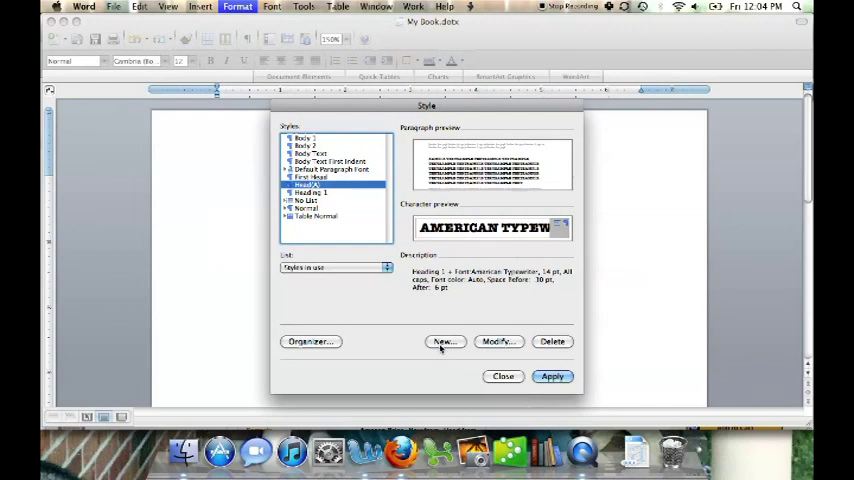
Create the HeadB style based on Heading 2 in American Typewriter 14 pt and add it to the template
{"action": "left_click", "coordinate": [444, 340]}
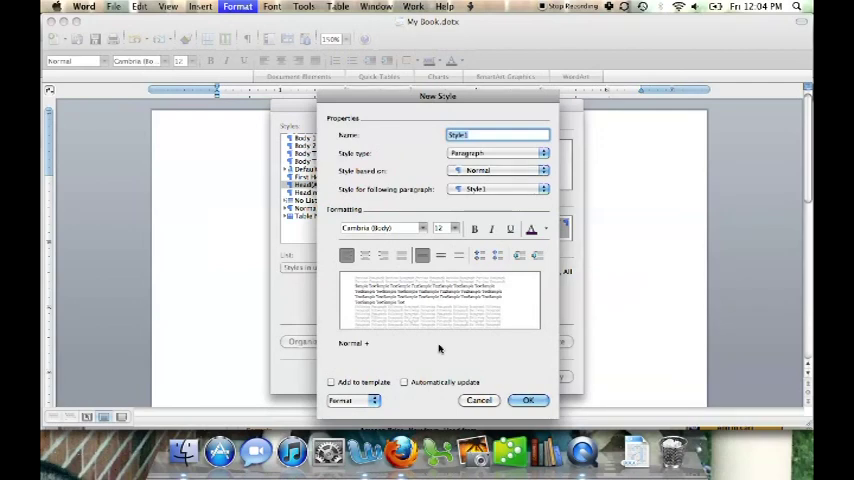
{"action": "type", "text": "Head1"}
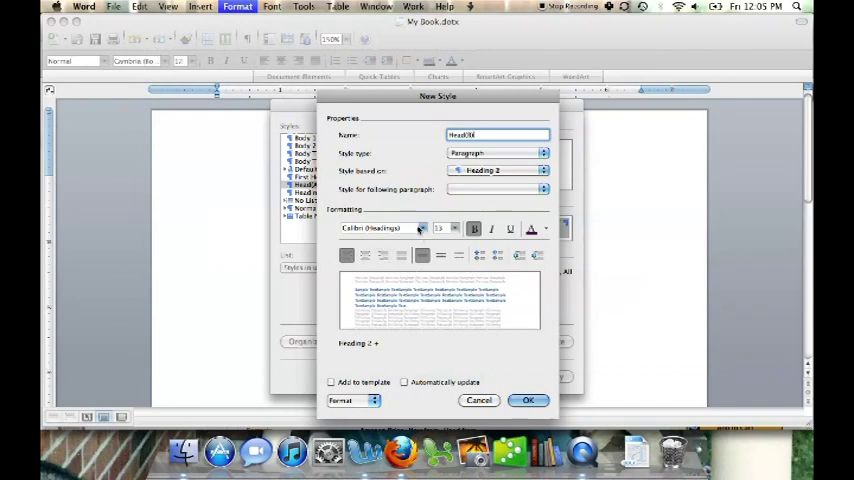
{"action": "left_click", "coordinate": [420, 228]}
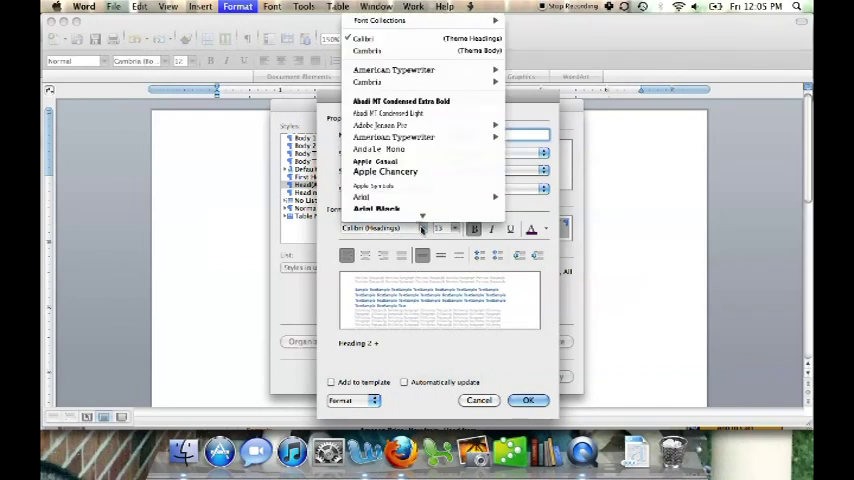
{"action": "mouse_move", "coordinate": [392, 136]}
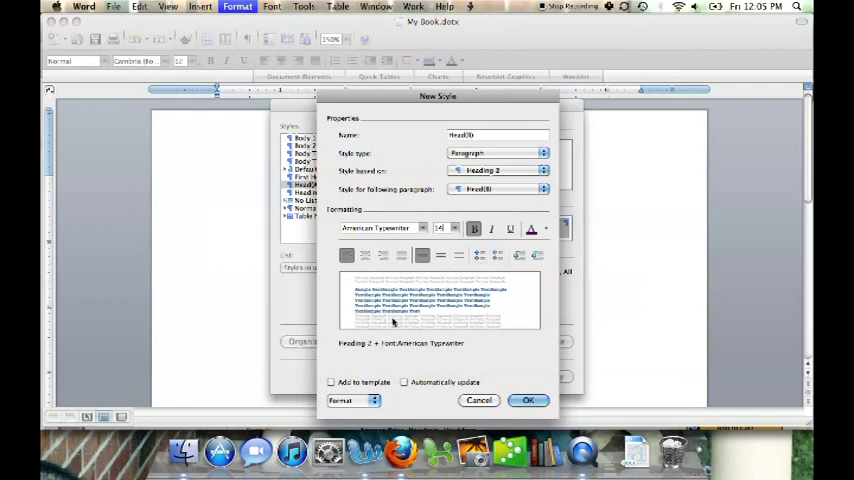
{"action": "left_click", "coordinate": [352, 400]}
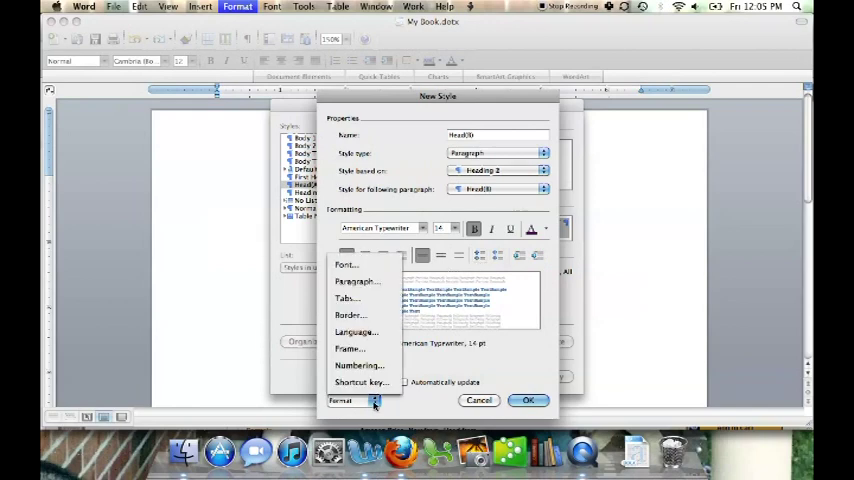
{"action": "left_click", "coordinate": [346, 264]}
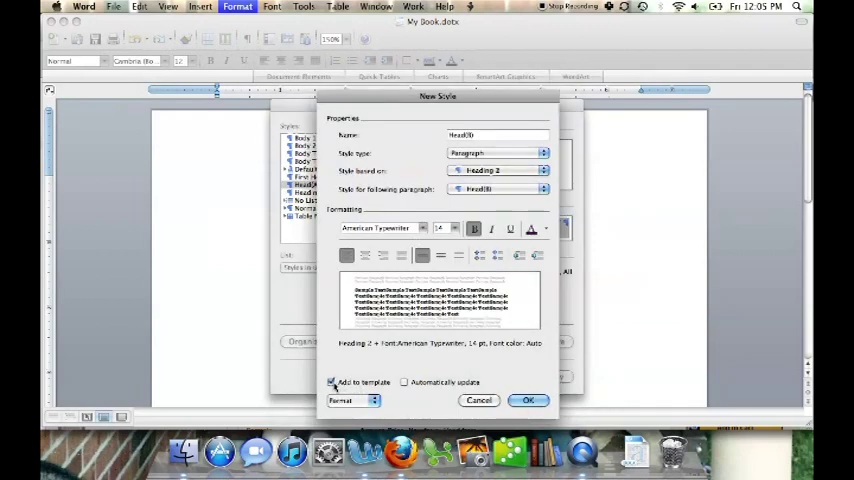
{"action": "left_click", "coordinate": [528, 400]}
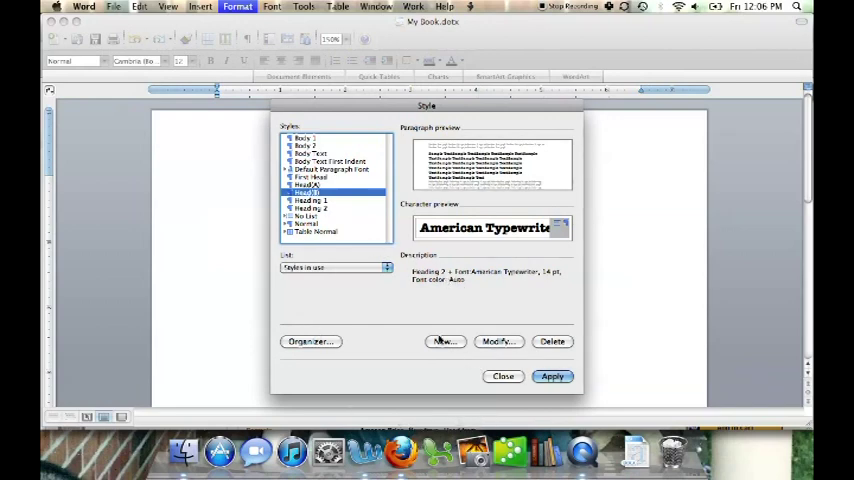
Create the Body (non-indent) style based on Body Text in American Typewriter, no space after, added to the template
{"action": "left_click", "coordinate": [444, 340]}
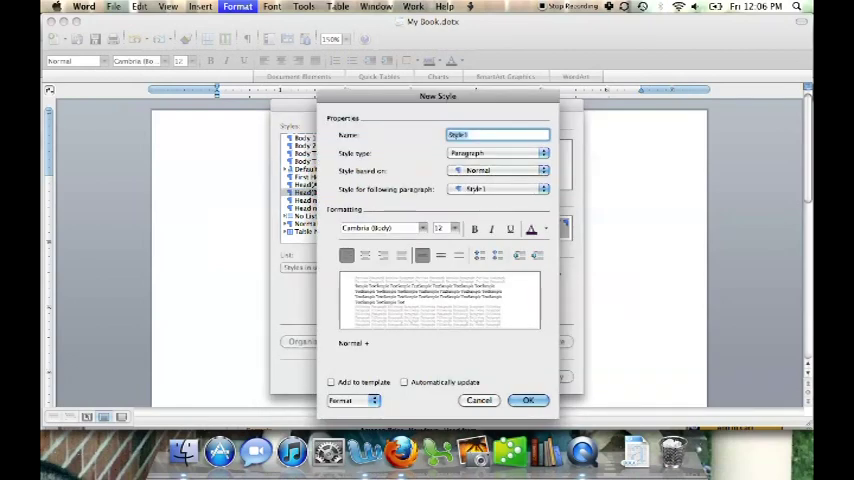
{"action": "type", "text": "Body1"}
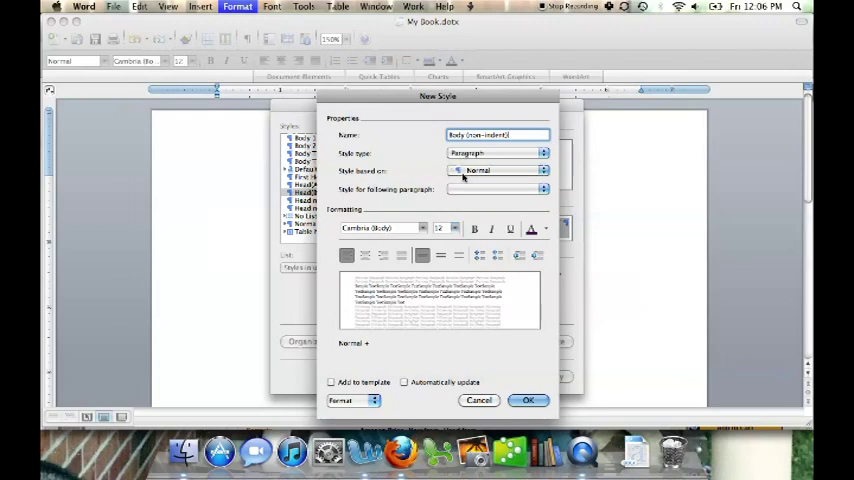
{"action": "left_click", "coordinate": [500, 170]}
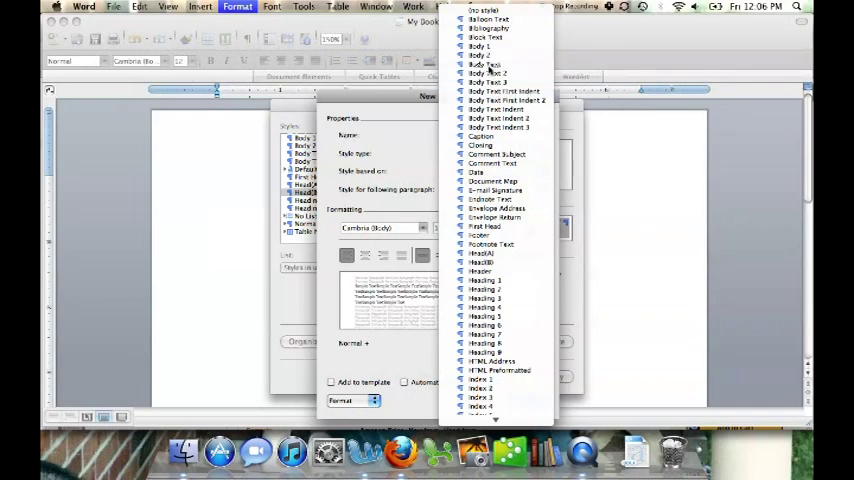
{"action": "left_click", "coordinate": [498, 136]}
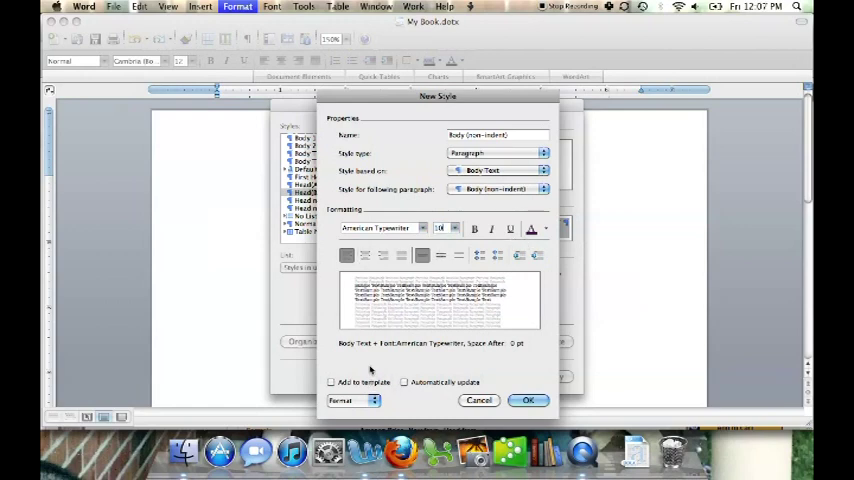
{"action": "left_click", "coordinate": [352, 400]}
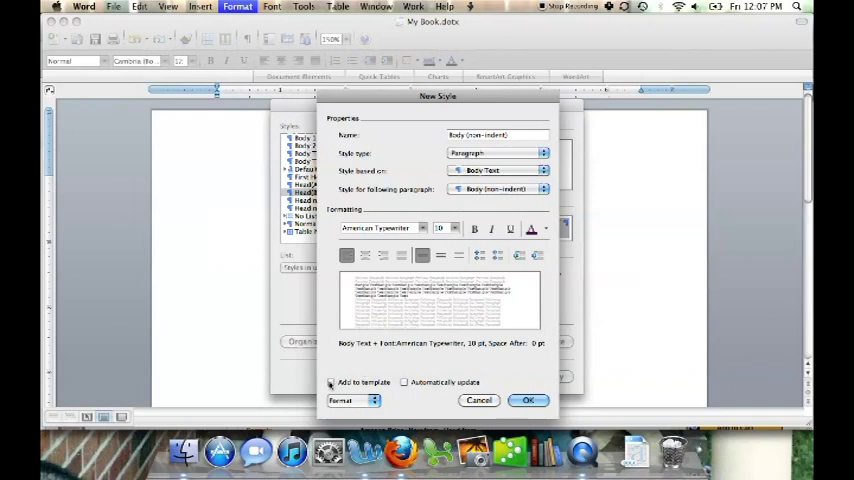
{"action": "left_click", "coordinate": [332, 382]}
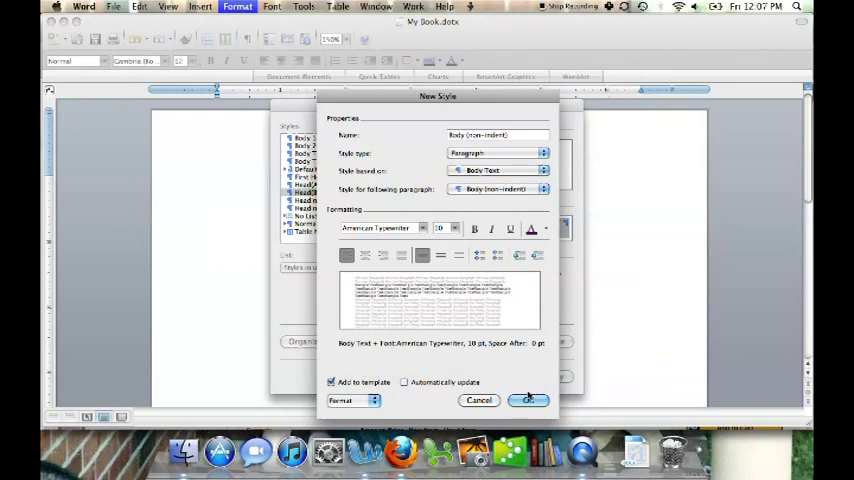
{"action": "left_click", "coordinate": [528, 400]}
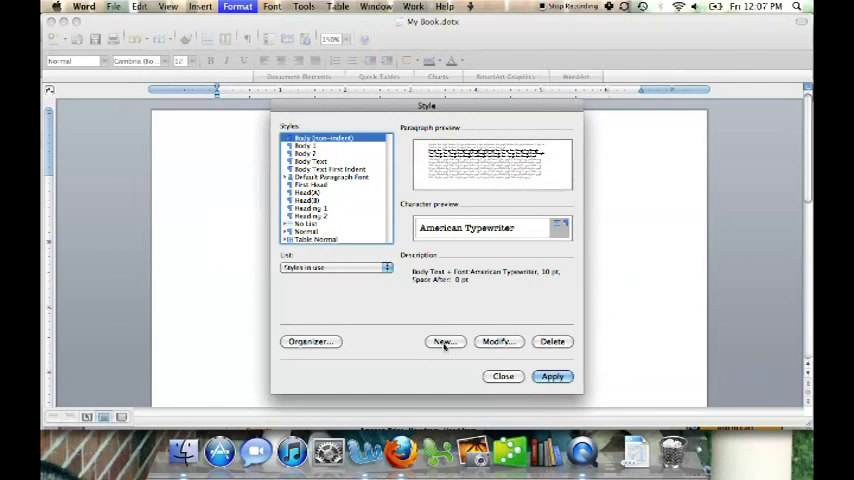
Create the Body (indent) style based on Body Text First Indent, add it to the template and apply it
{"action": "left_click", "coordinate": [444, 340]}
{"action": "type", "text": "Body (indent)"}
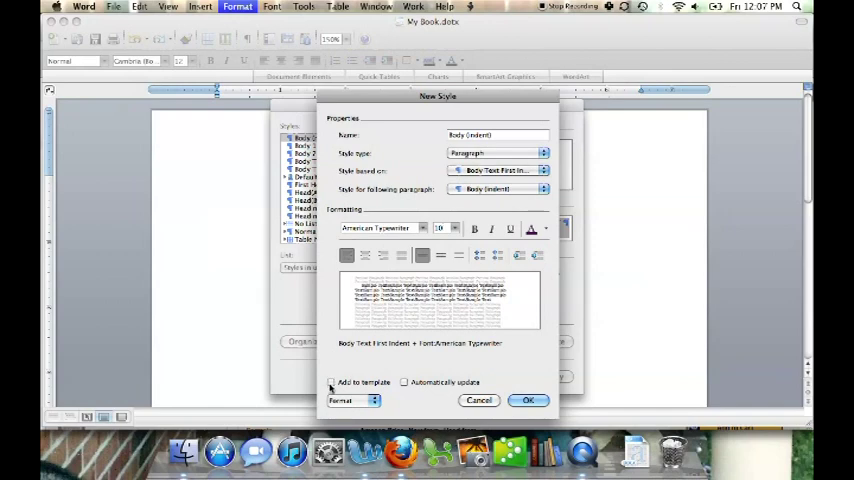
{"action": "left_click", "coordinate": [332, 382]}
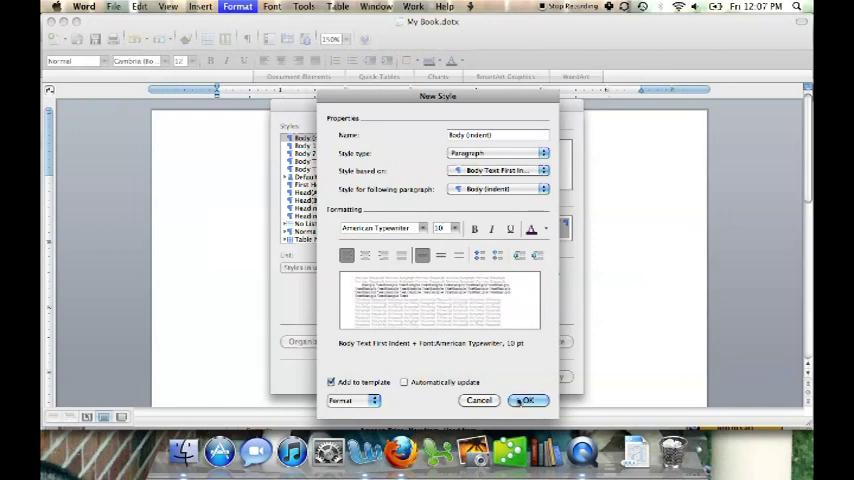
{"action": "left_click", "coordinate": [528, 400]}
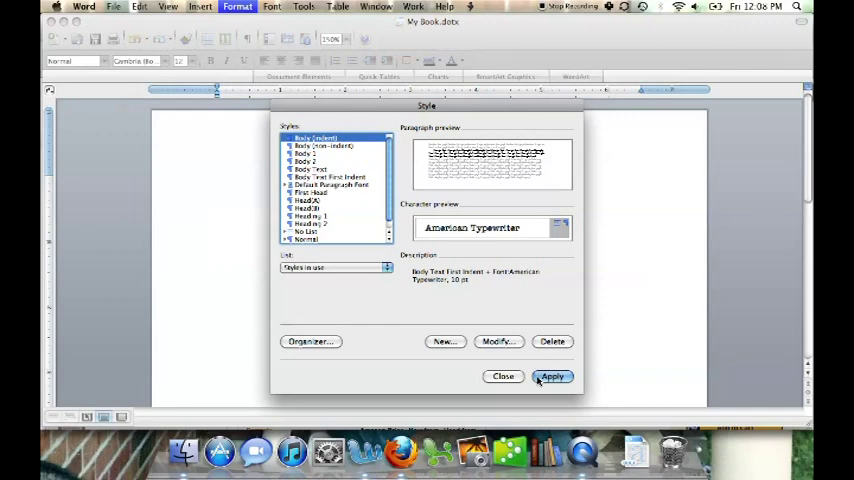
{"action": "left_click", "coordinate": [552, 376]}
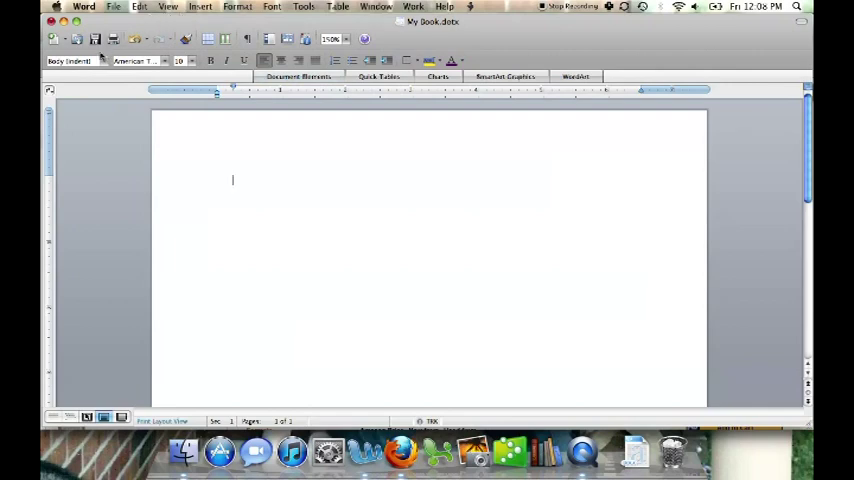
Switch to My Book.docx through the Window menu and copy its sample book text
{"action": "left_click", "coordinate": [104, 60]}
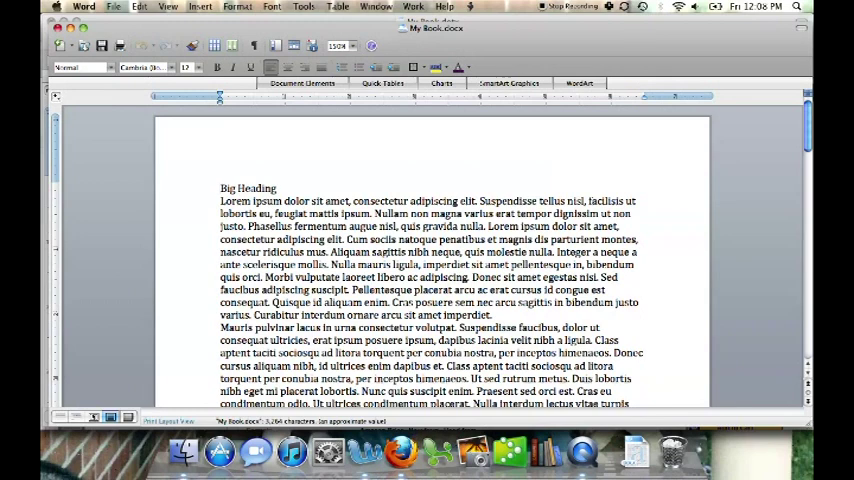
{"action": "left_click", "coordinate": [220, 188]}
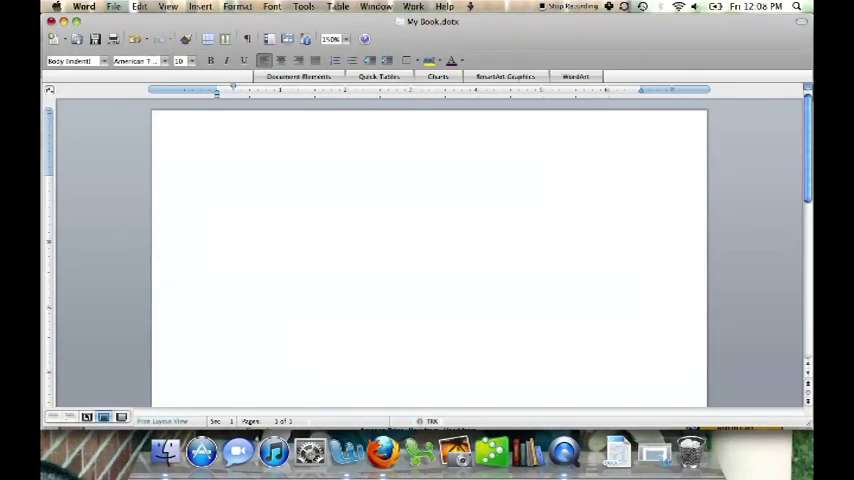
Paste the copied sample text into the template as Unformatted Text with Paste Special
{"action": "left_click", "coordinate": [140, 6]}
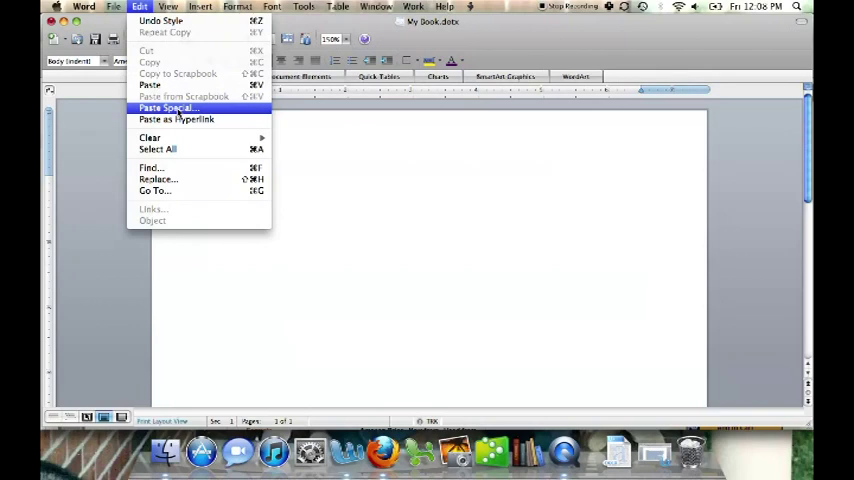
{"action": "left_click", "coordinate": [168, 108]}
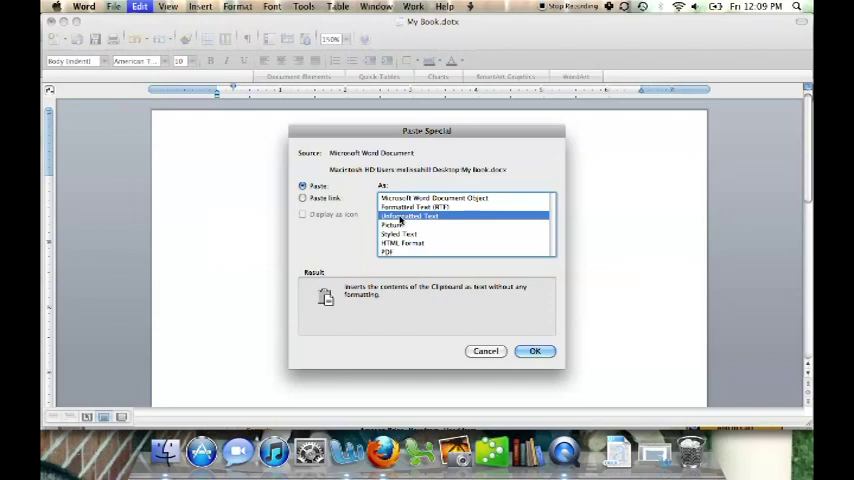
{"action": "left_click", "coordinate": [536, 352]}
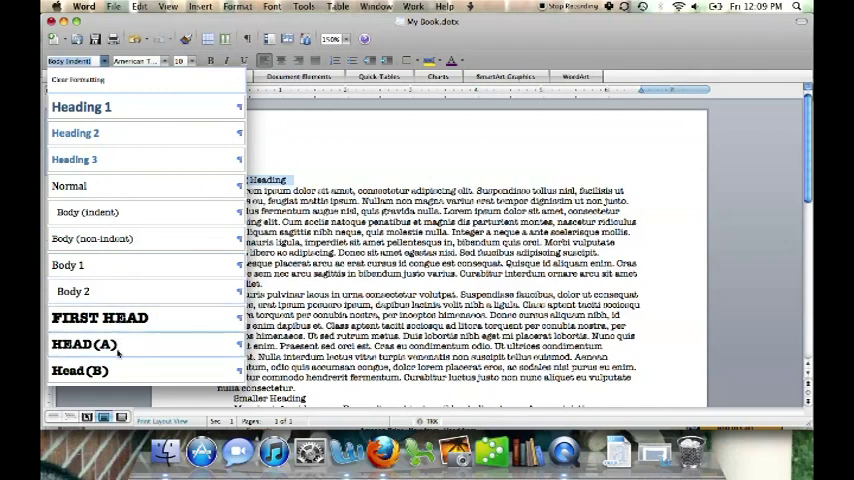
Assign HeadA to the Big Heading line and HeadB to the Smaller Heading line from the Style dropdown
{"action": "left_click", "coordinate": [84, 344]}
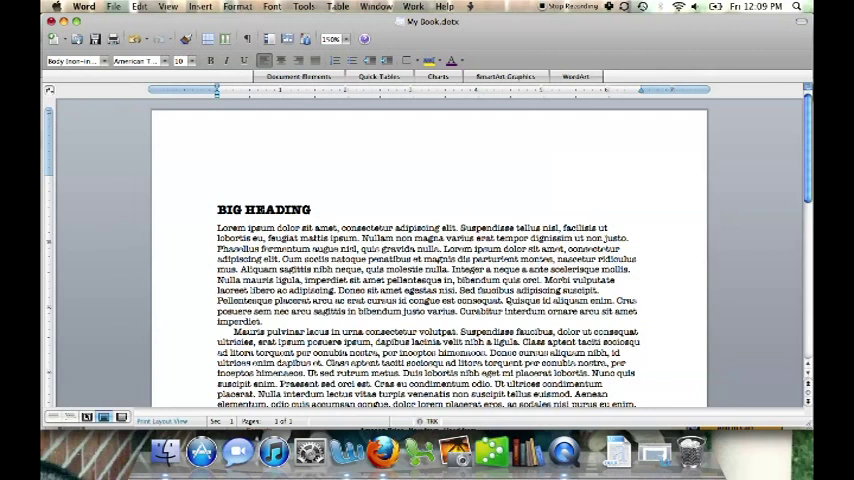
{"action": "scroll", "scroll_direction": "down", "scroll_amount": 3}
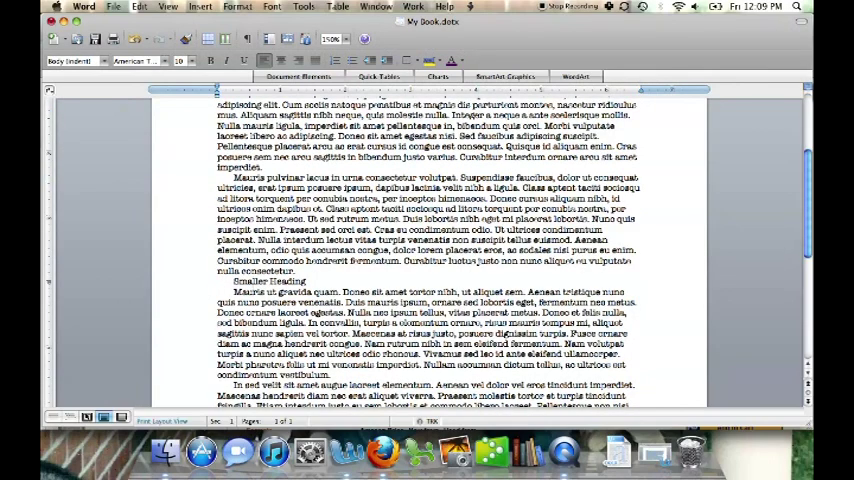
{"action": "left_click", "coordinate": [68, 60]}
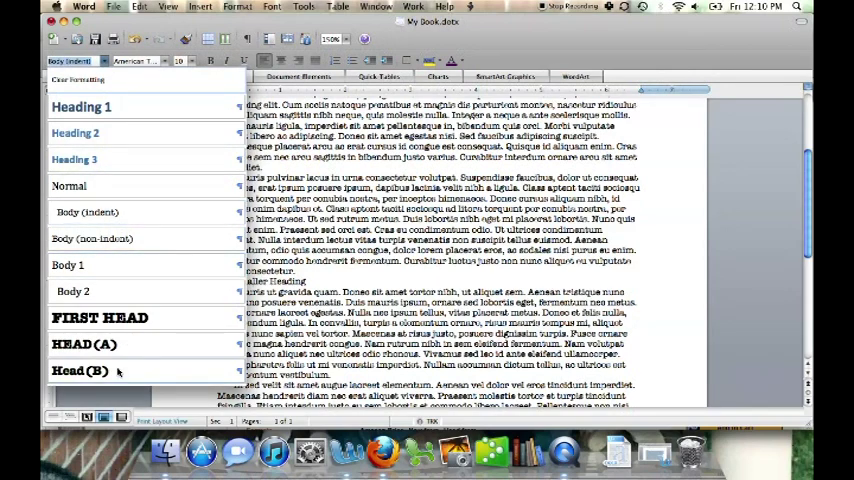
{"action": "left_click", "coordinate": [80, 372]}
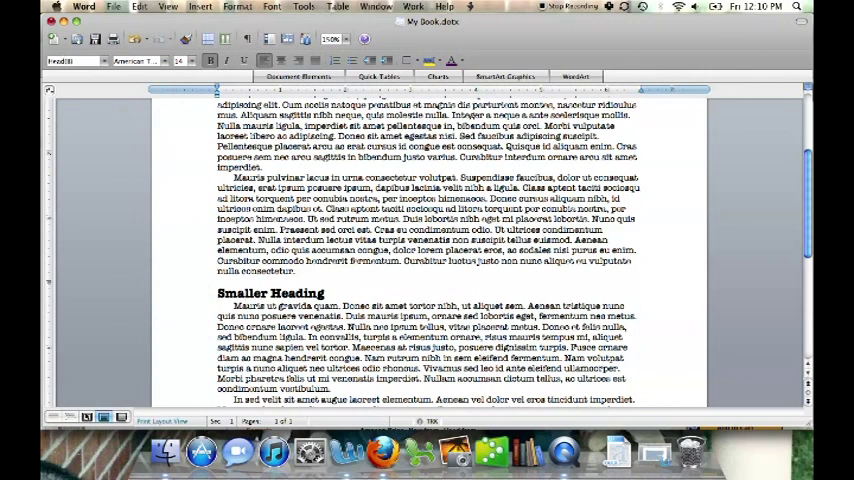
{"action": "mouse_move", "coordinate": [200, 248]}
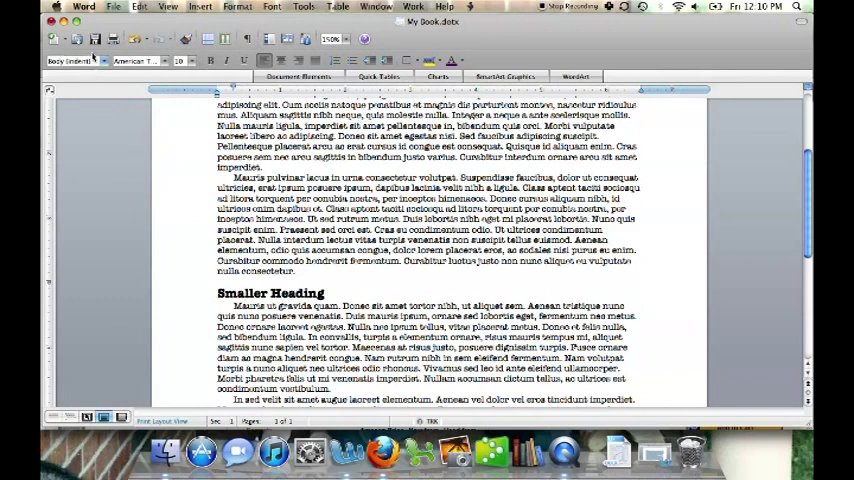
{"action": "left_click", "coordinate": [70, 60]}
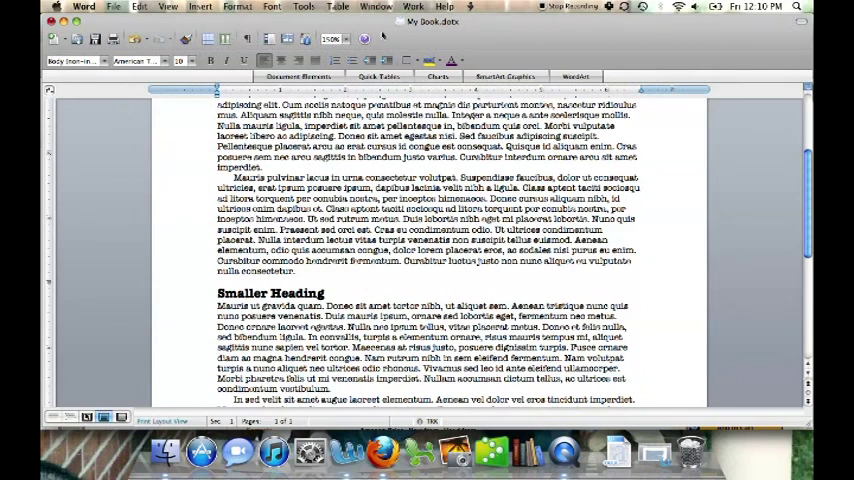
Zoom to Whole Page to view the entire styled manuscript page at once
{"action": "left_click", "coordinate": [340, 40]}
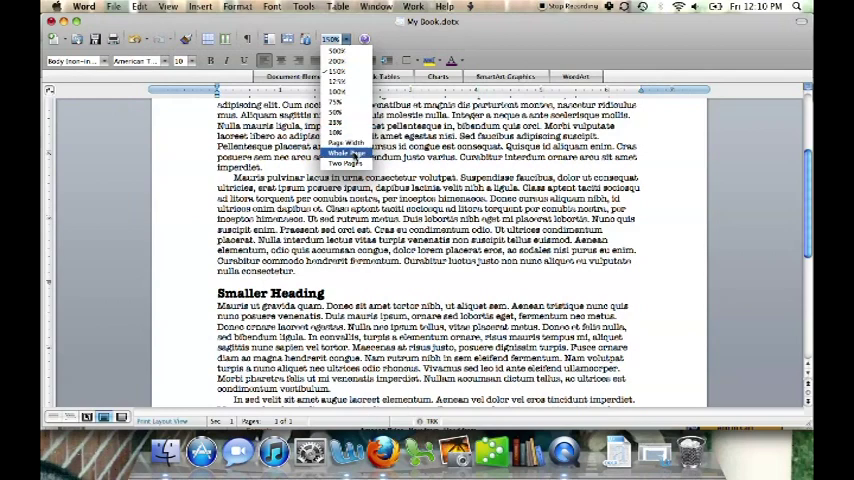
{"action": "left_click", "coordinate": [348, 152]}
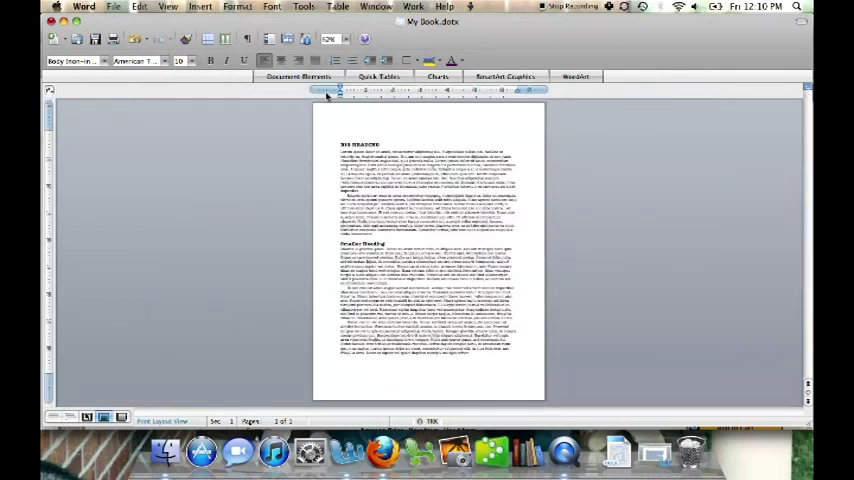